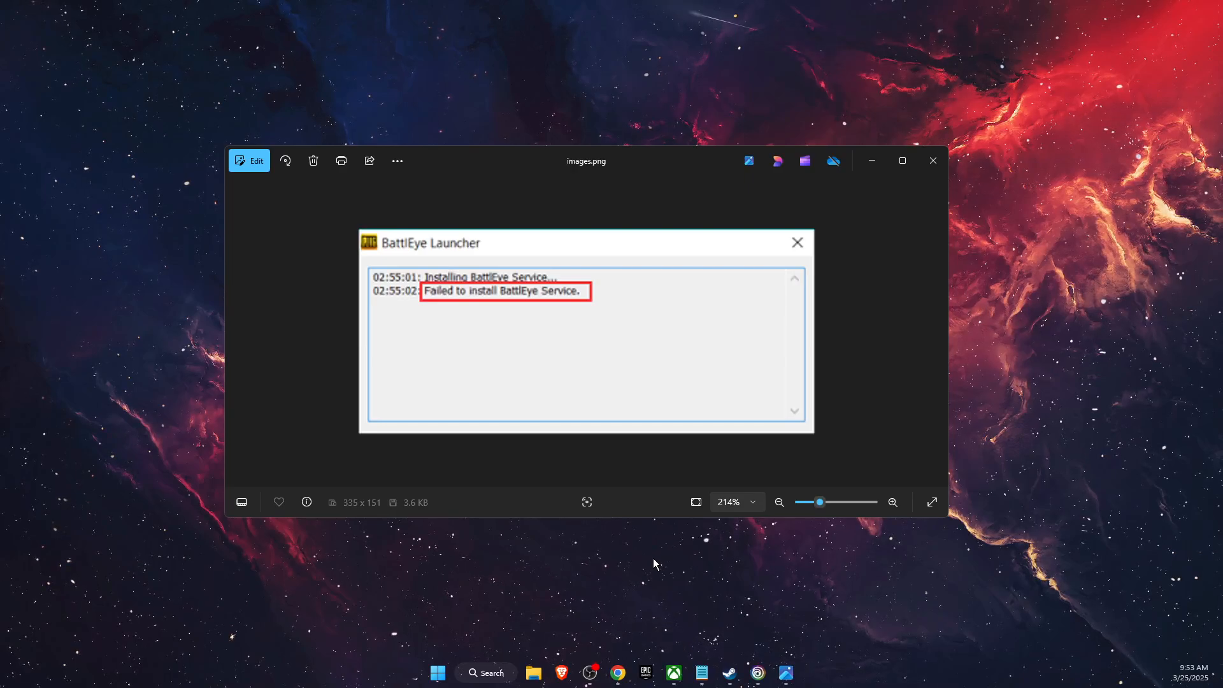
{"action": "mouse_move", "coordinate": [403, 346]}
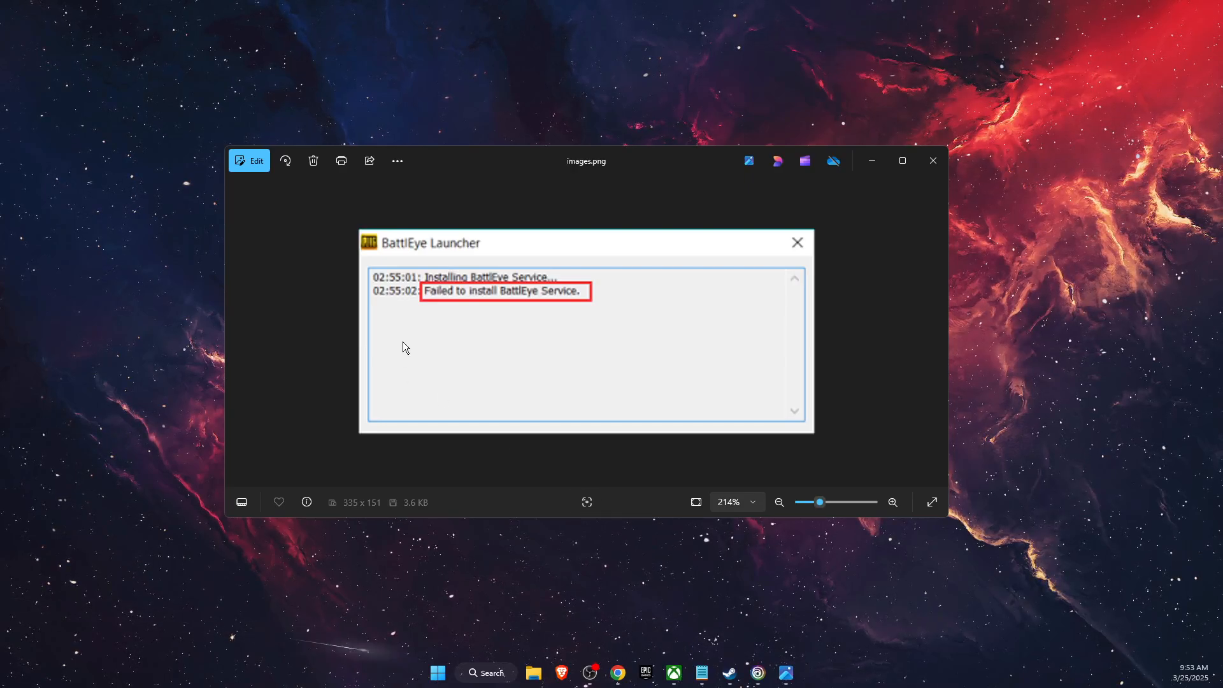
{"action": "mouse_move", "coordinate": [577, 290]}
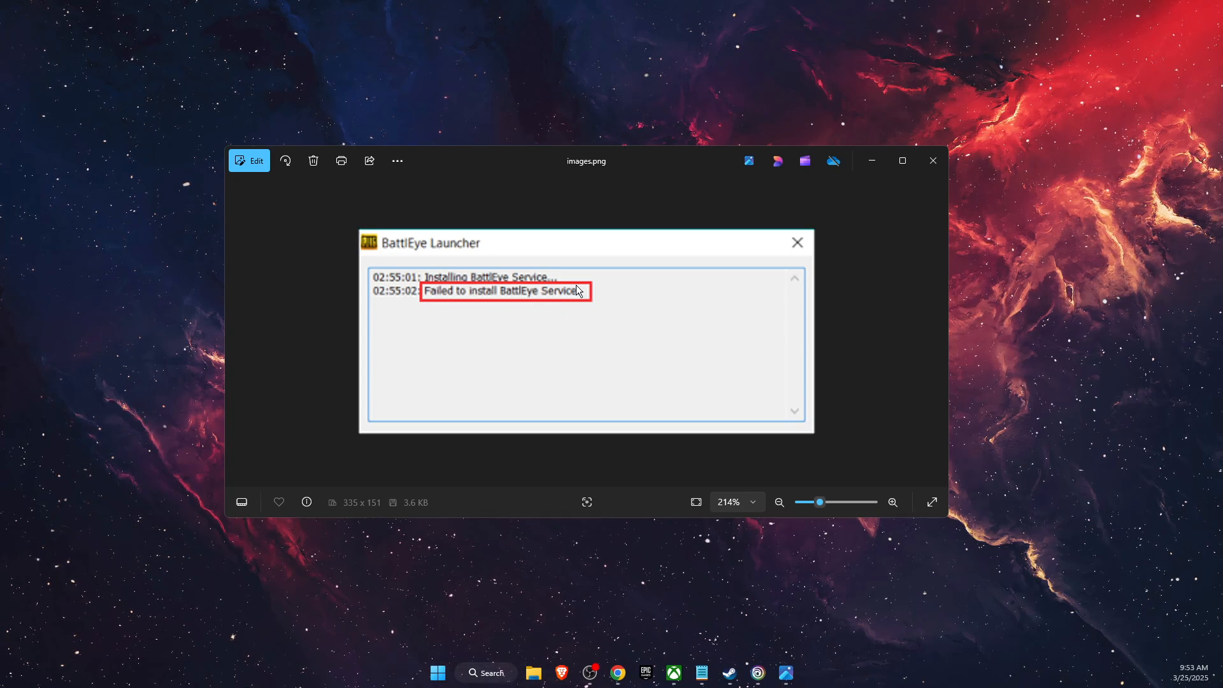
Step: Dismiss the BattlEye error screenshot and the stray file browser window
{"action": "left_click", "coordinate": [931, 160]}
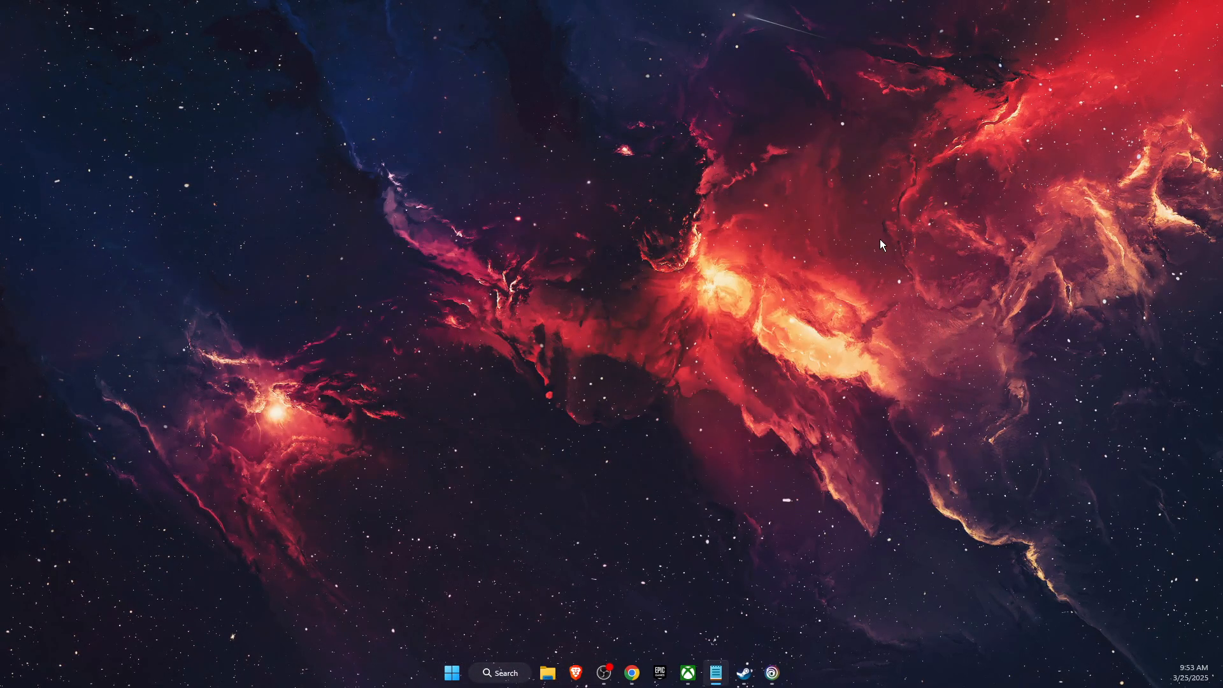
{"action": "mouse_move", "coordinate": [566, 585]}
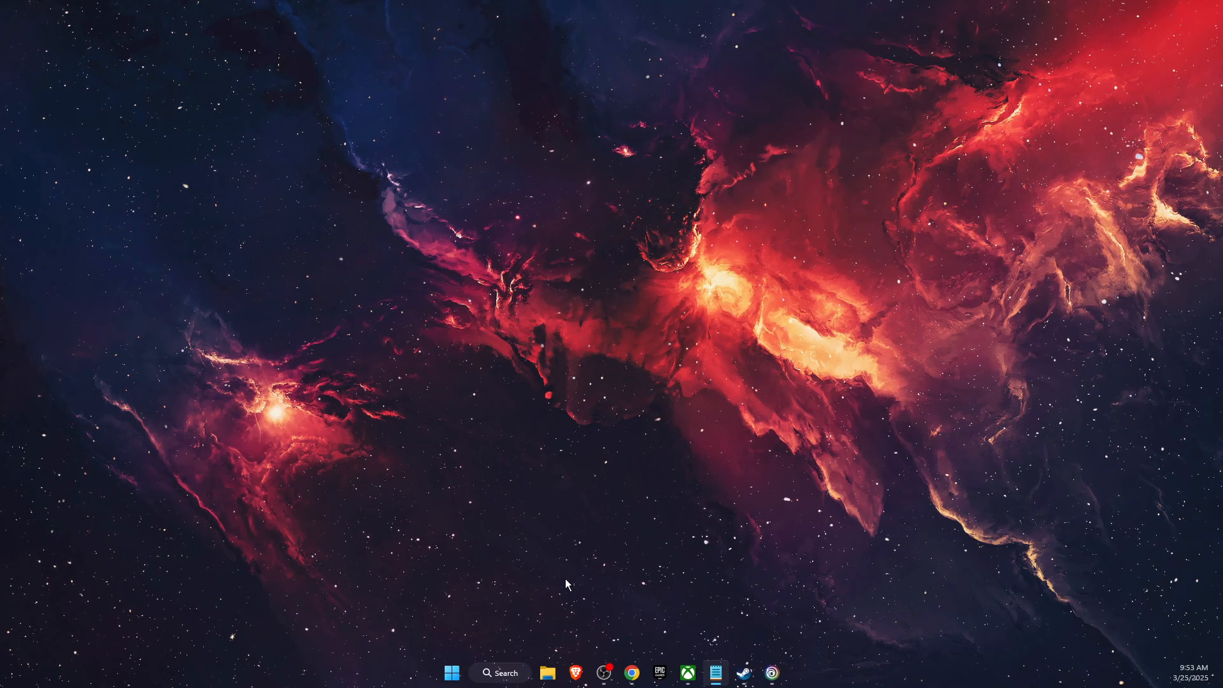
{"action": "left_click", "coordinate": [548, 672]}
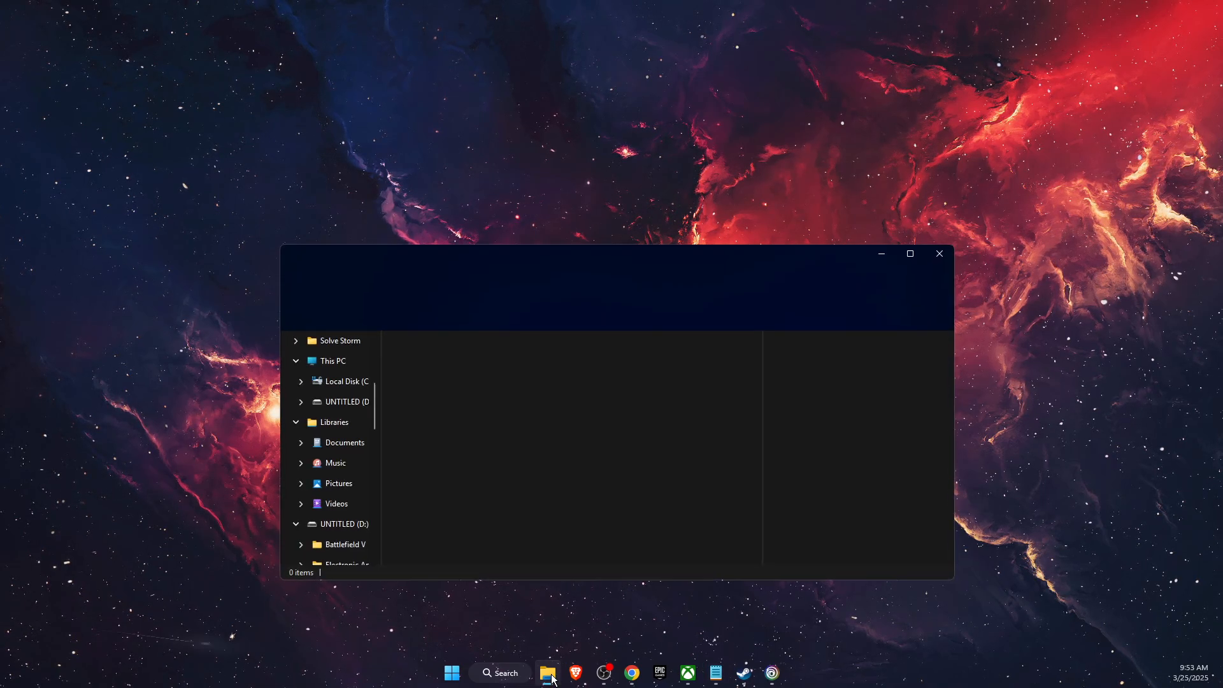
{"action": "left_click", "coordinate": [548, 672]}
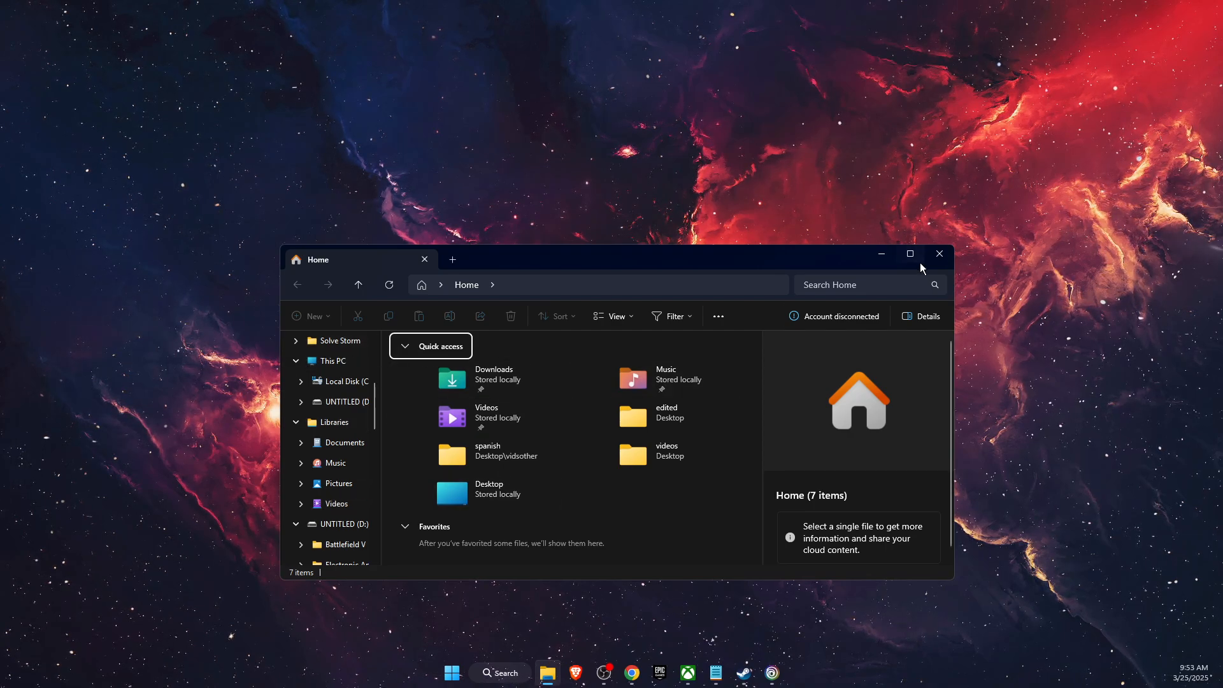
{"action": "left_click", "coordinate": [741, 672]}
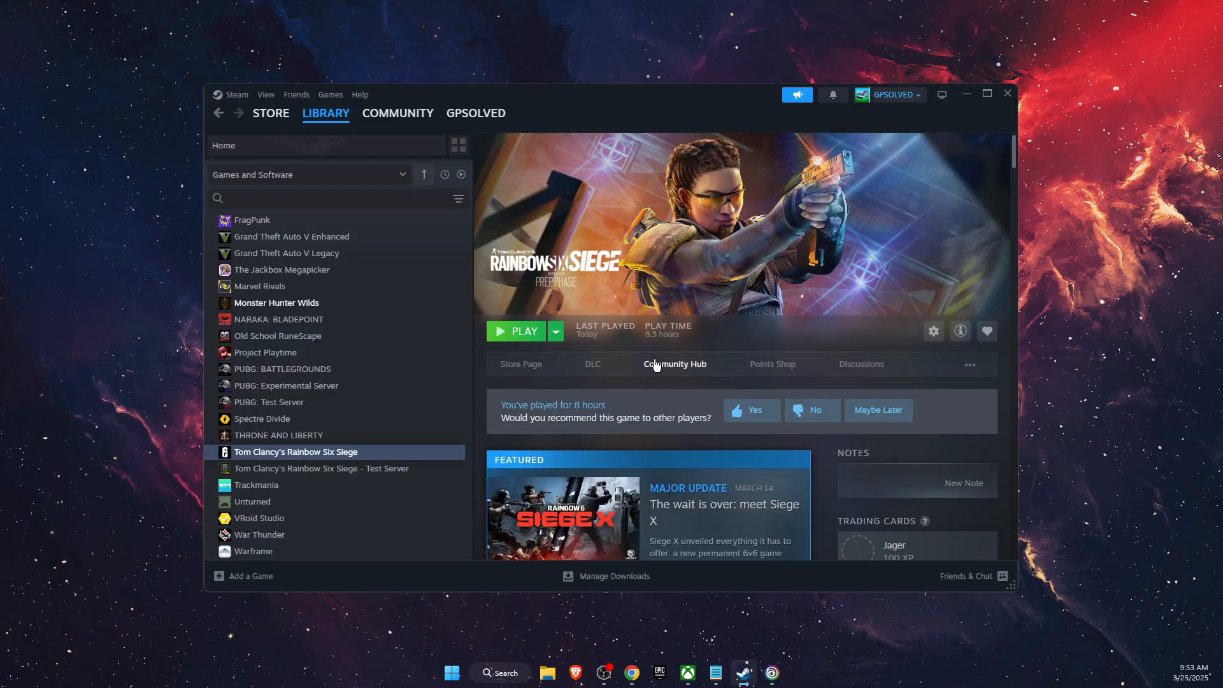
Step: Reach the Installed Files settings for Tom Clancy's Rainbow Six Siege via its Properties
{"action": "right_click", "coordinate": [294, 451]}
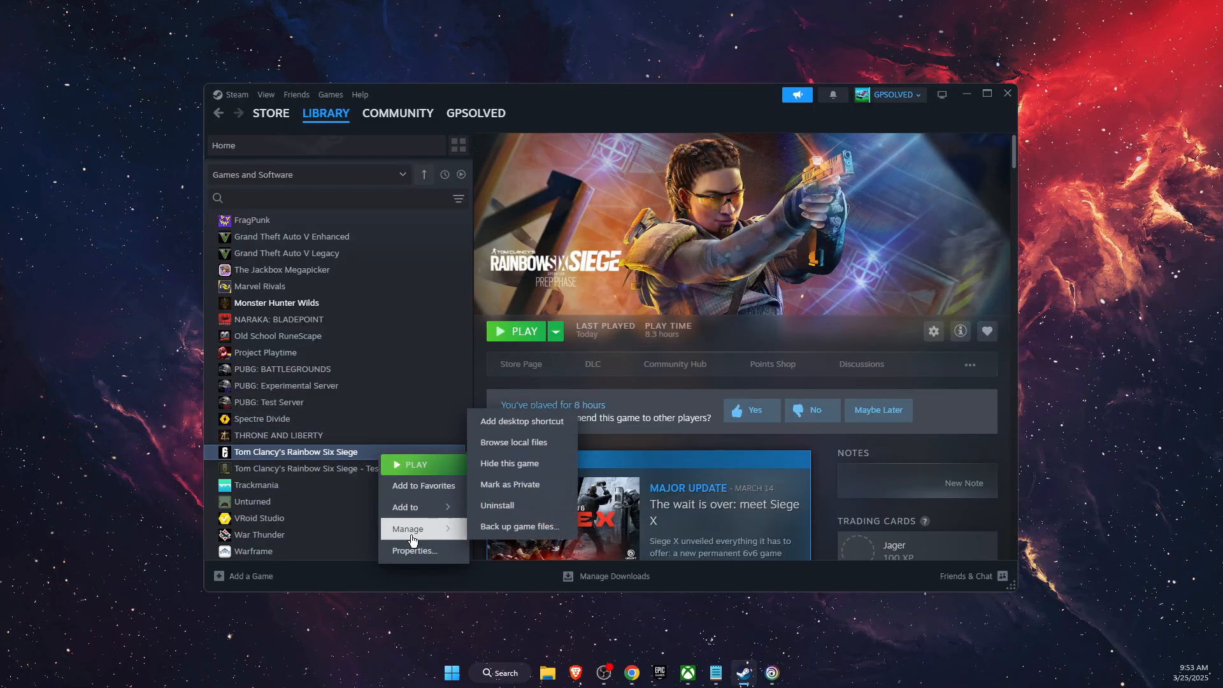
{"action": "left_click", "coordinate": [414, 550]}
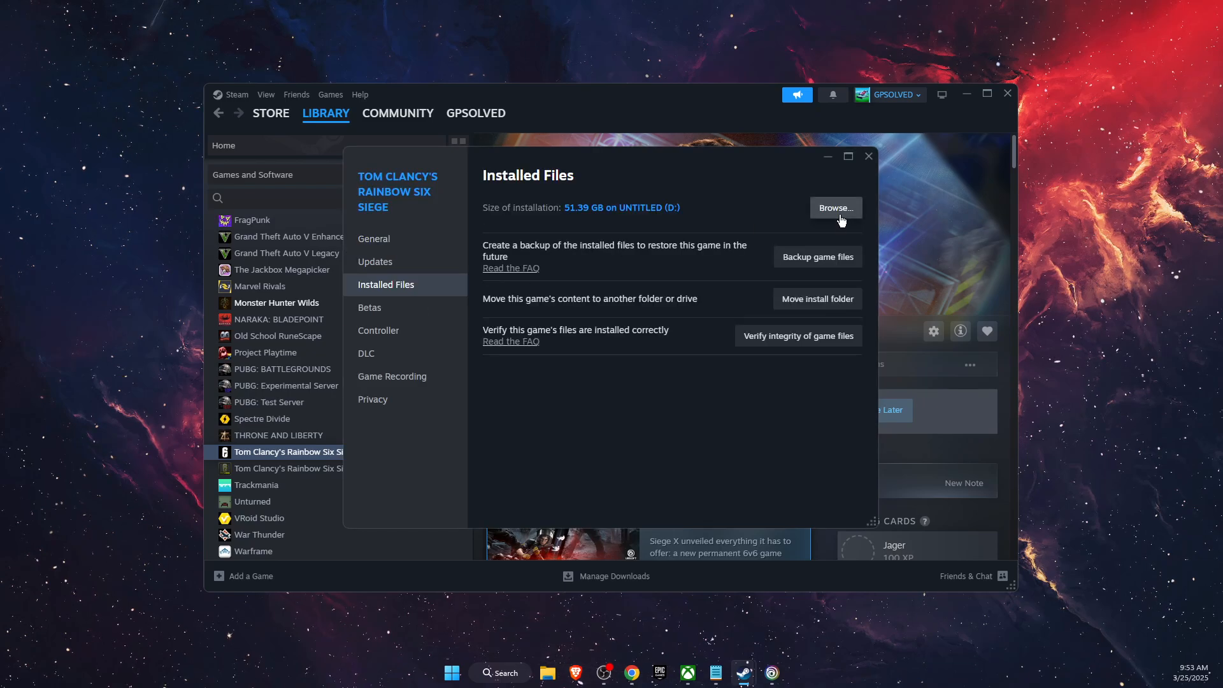
{"action": "left_click", "coordinate": [833, 207]}
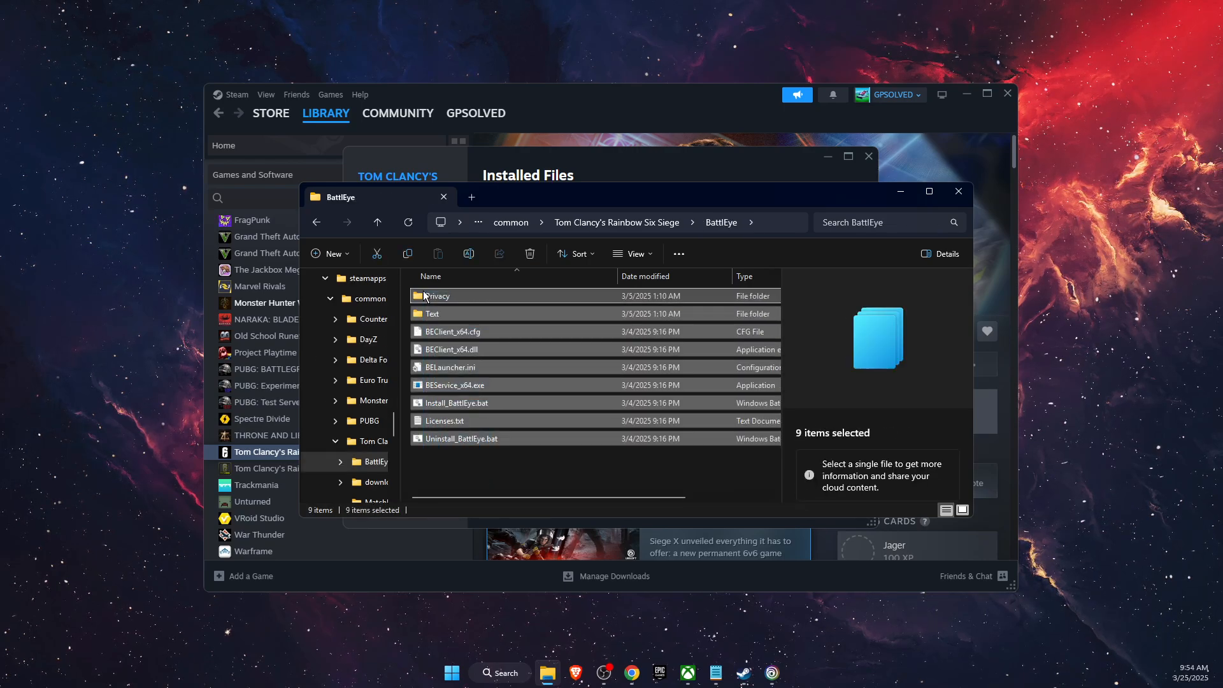
Step: Delete all contents of the BattlEye folder and dismiss the emptied folder window
{"action": "left_click", "coordinate": [530, 253]}
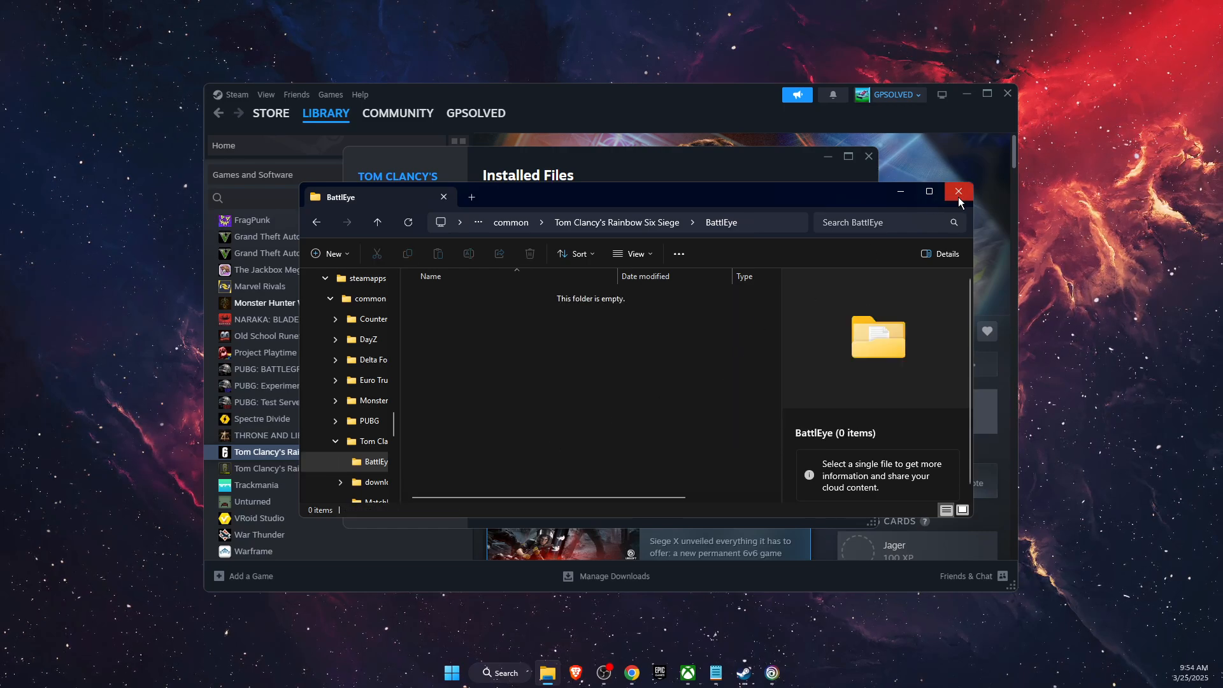
{"action": "left_click", "coordinate": [958, 192]}
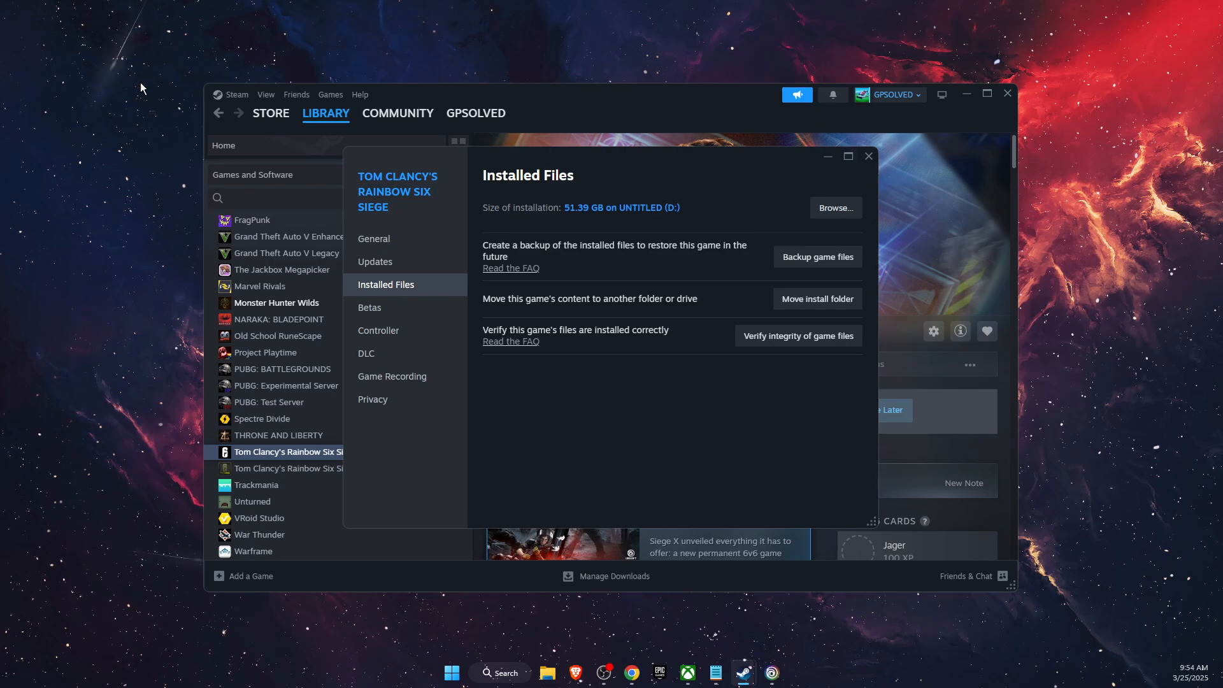
{"action": "mouse_move", "coordinate": [507, 235]}
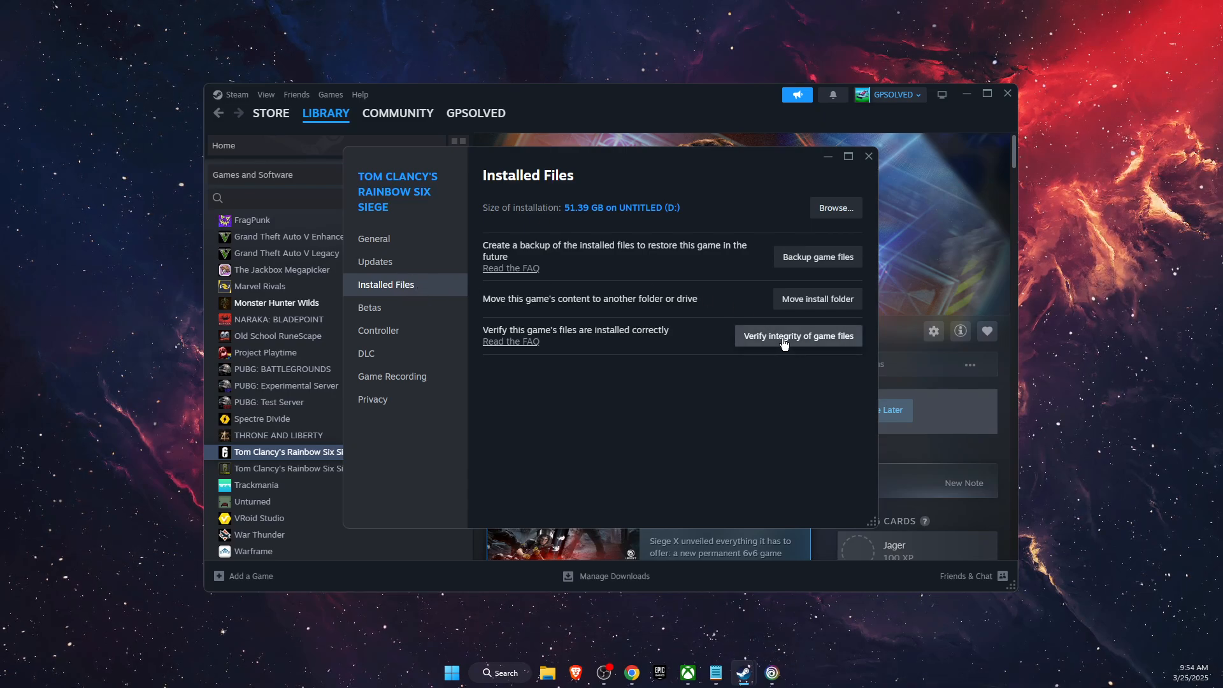
Step: Start verifying the integrity of Rainbow Six Siege's game files
{"action": "left_click", "coordinate": [798, 335]}
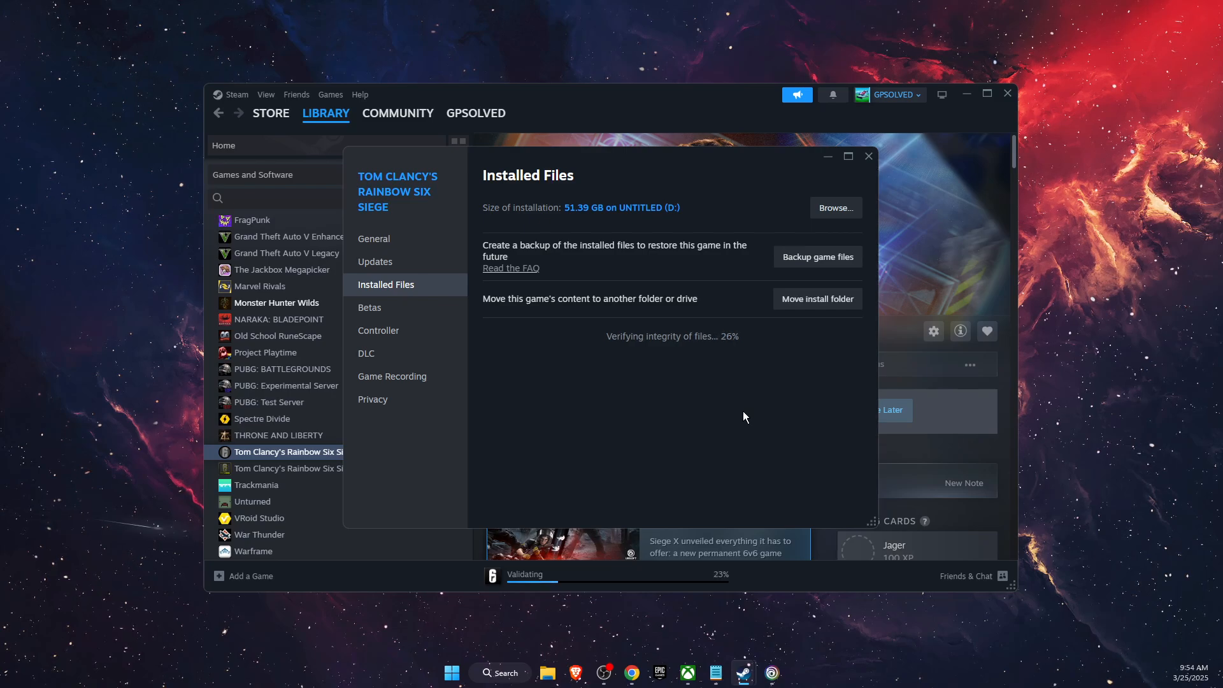